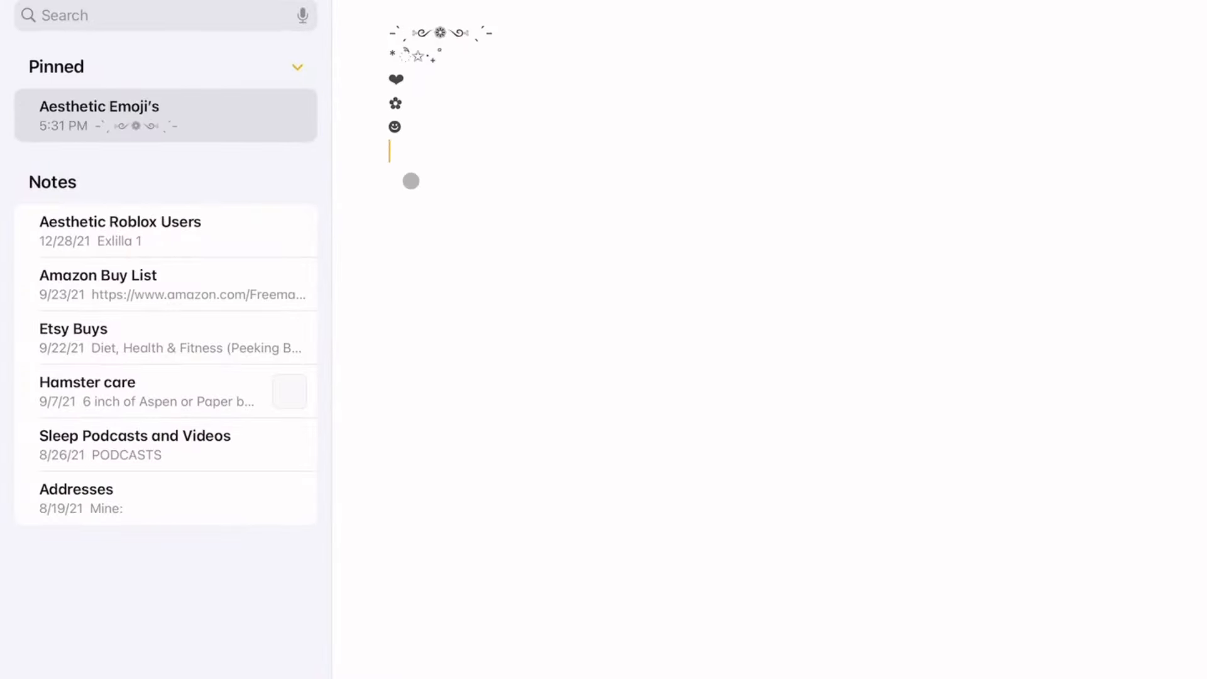
pyautogui.write('Clar')
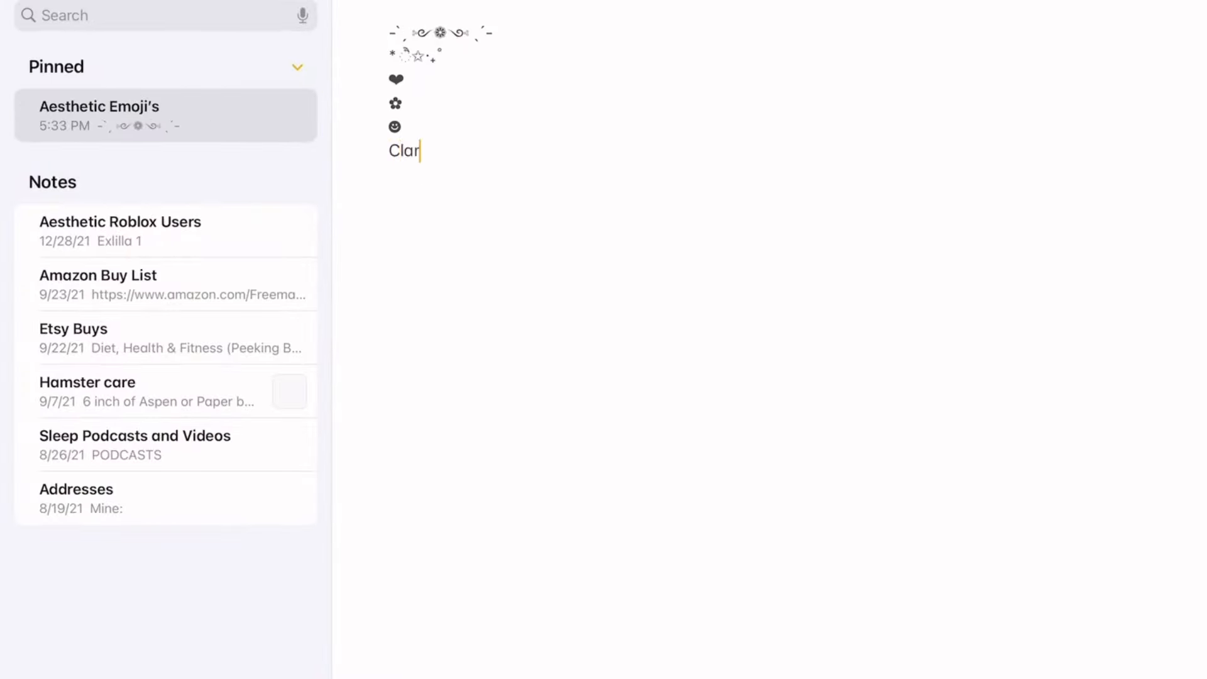
pyautogui.write('a Paige')
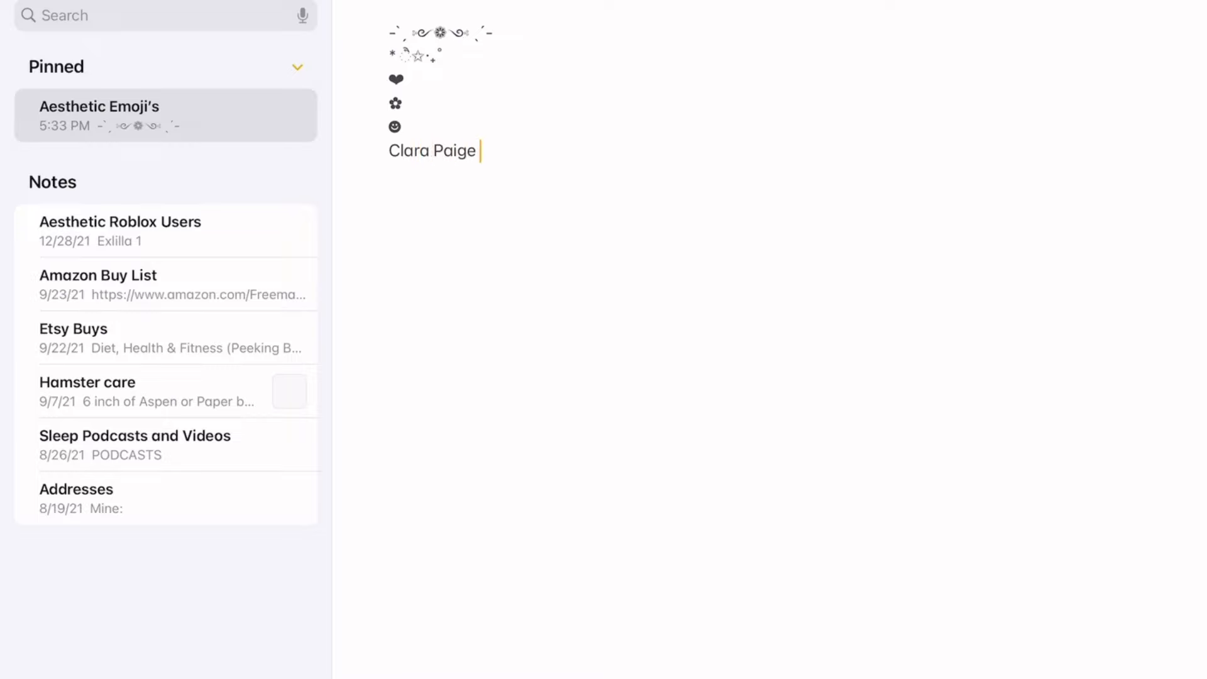
pyautogui.click(645, 79)
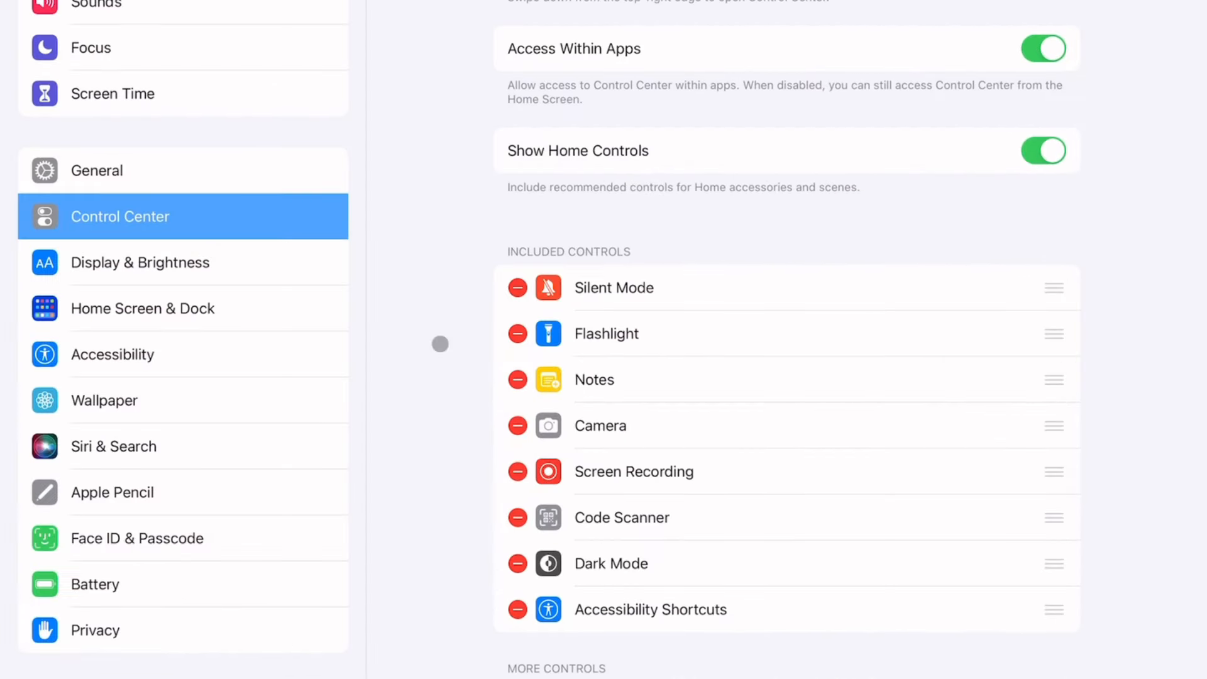
pyautogui.moveTo(246, 299)
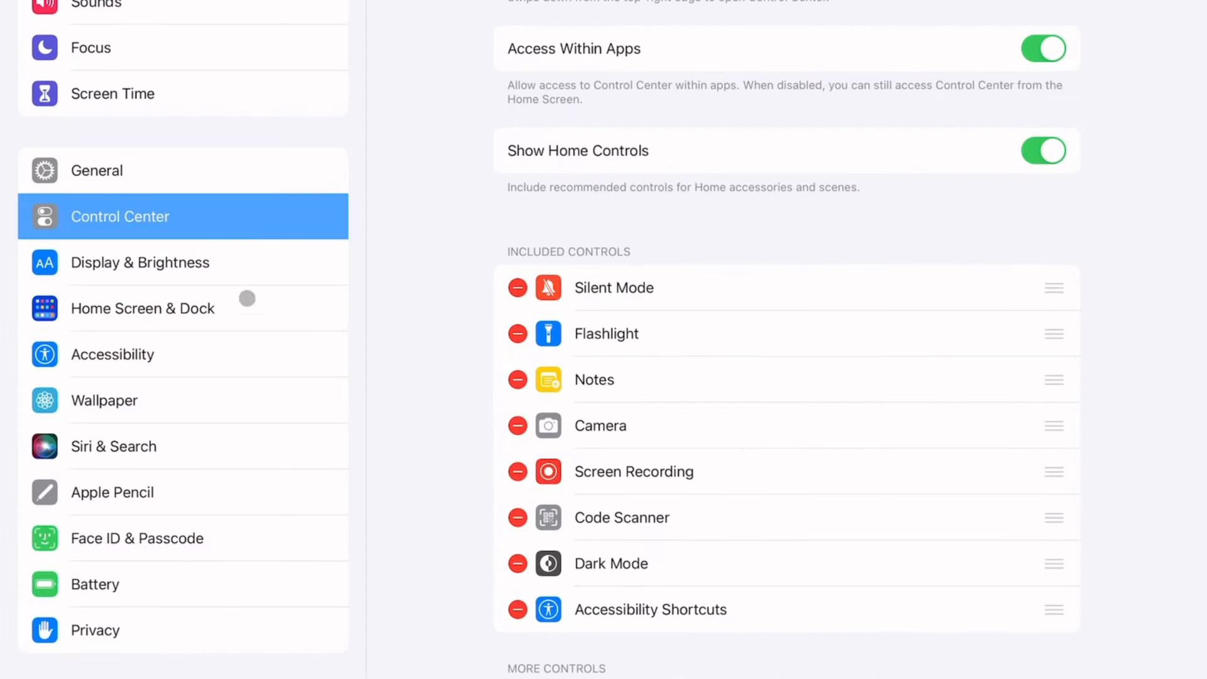
pyautogui.moveTo(182, 452)
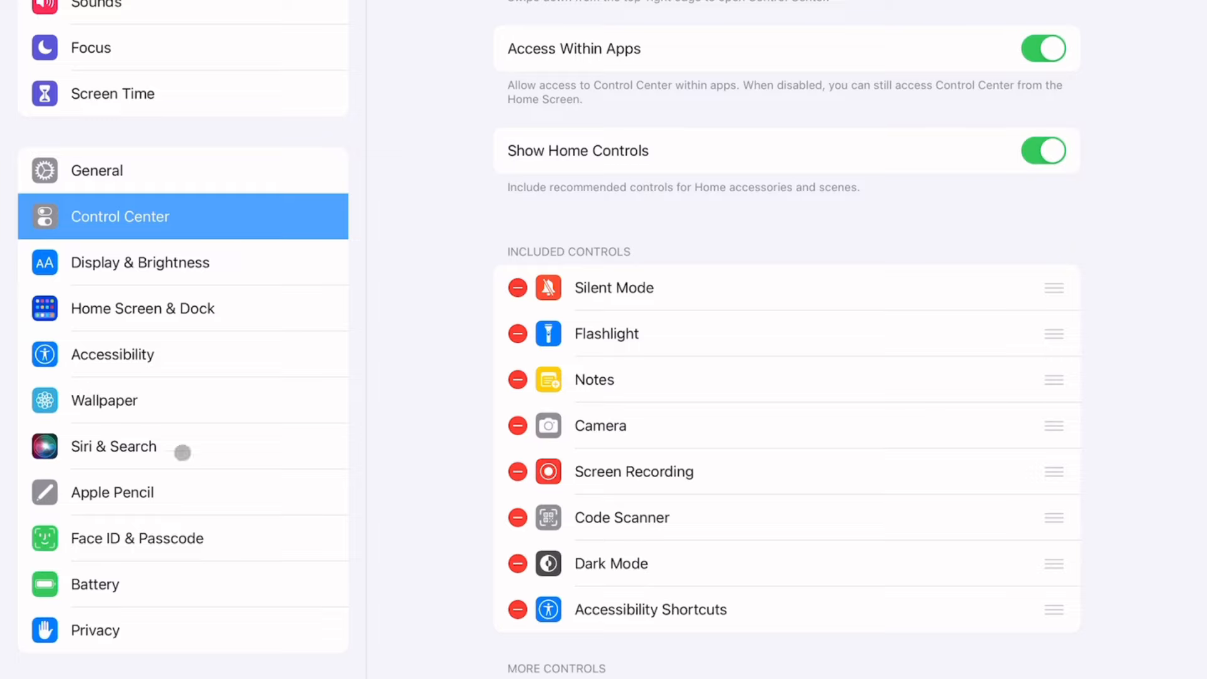
# Add AssistiveTouch to the accessibility shortcut and head toward the Switch Control switches list
pyautogui.click(112, 354)
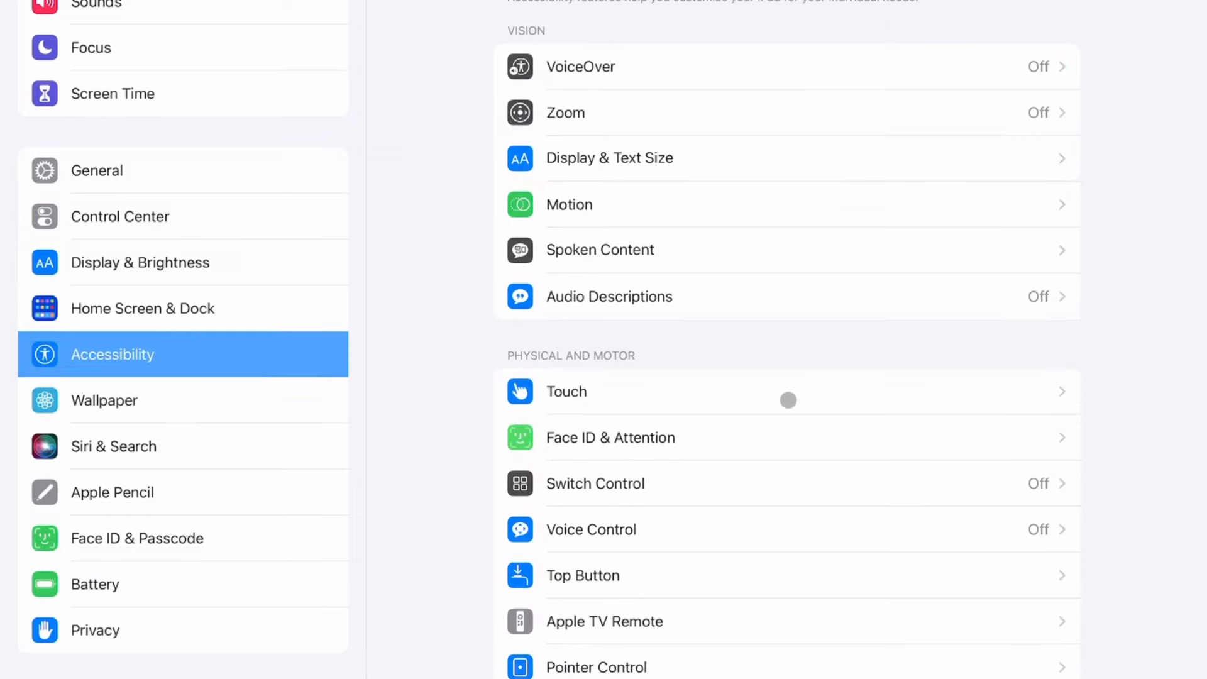
pyautogui.scroll(-3)
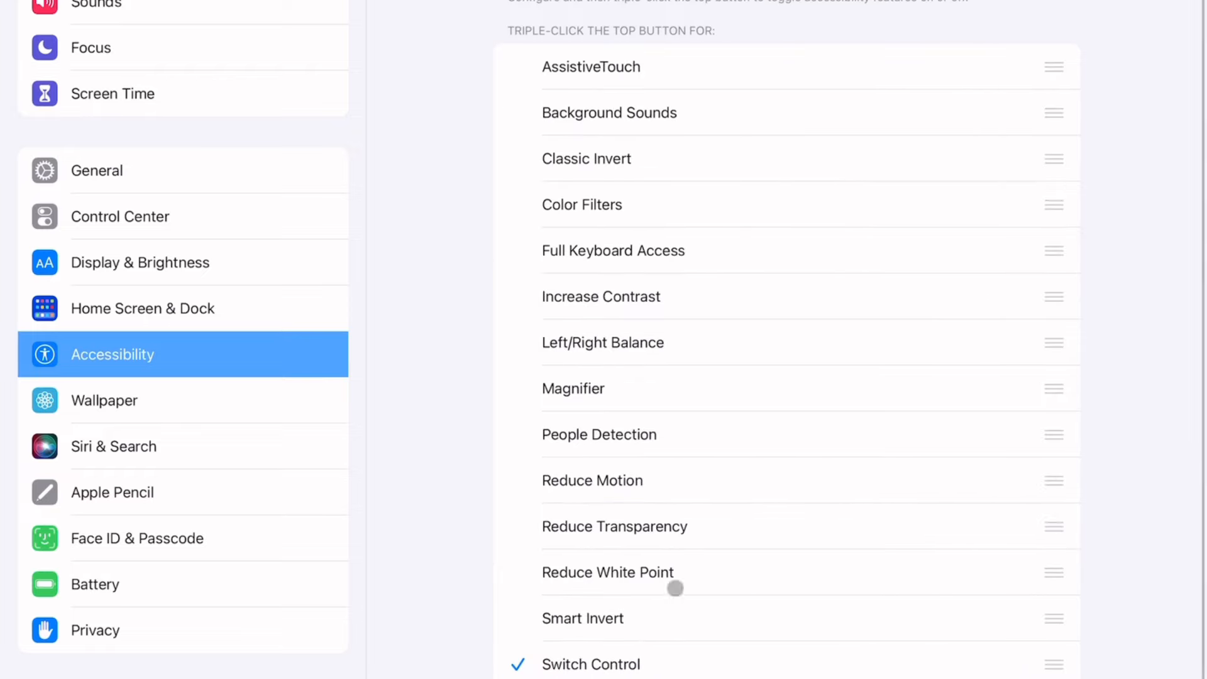
pyautogui.moveTo(674, 587)
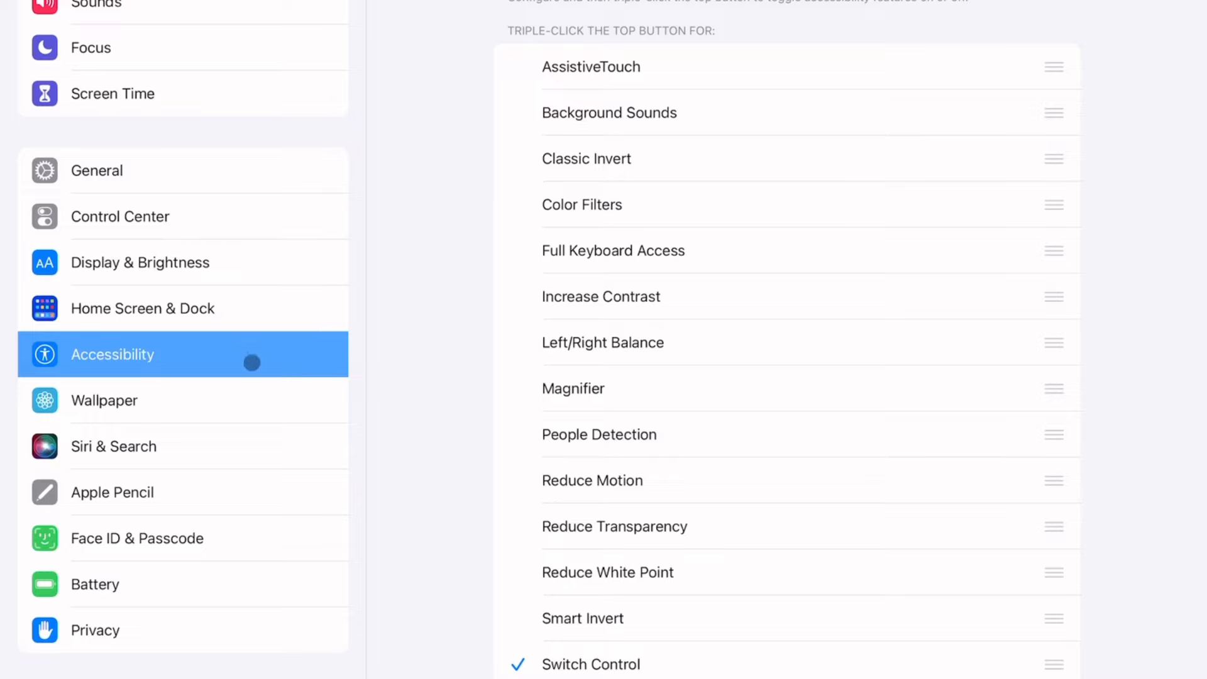
pyautogui.click(590, 66)
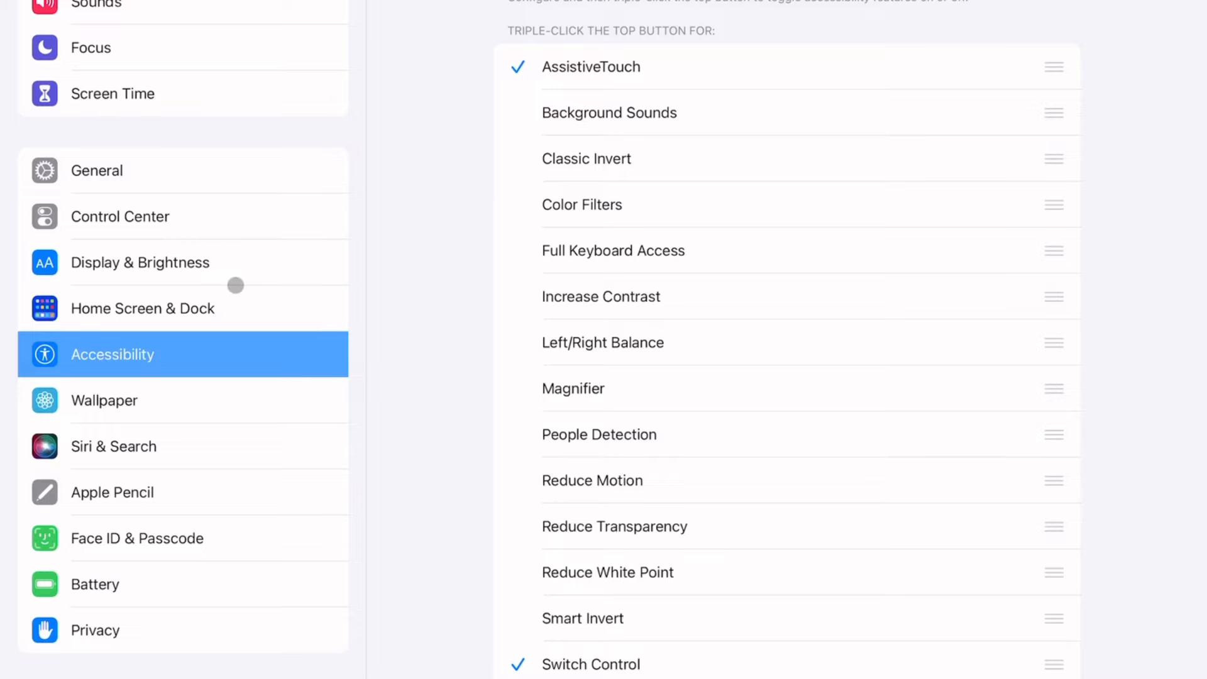
pyautogui.scroll(-3)
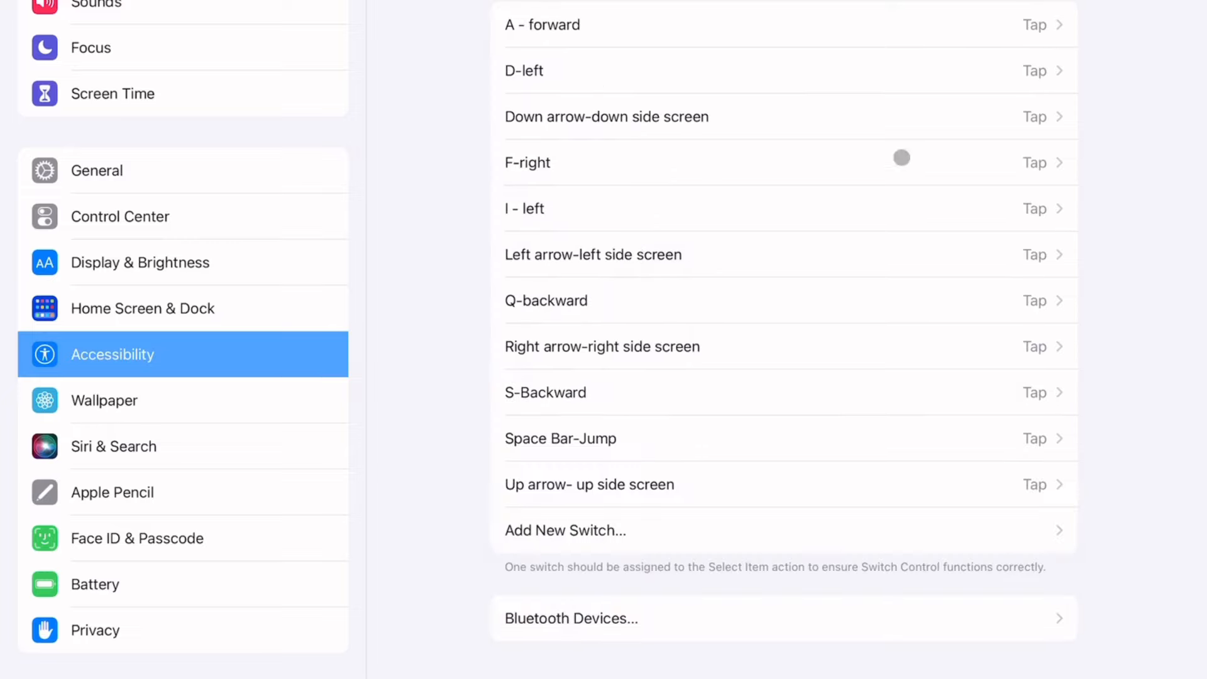
# Begin adding a new keyboard switch so the New Switch naming dialog appears
pyautogui.scroll(3)
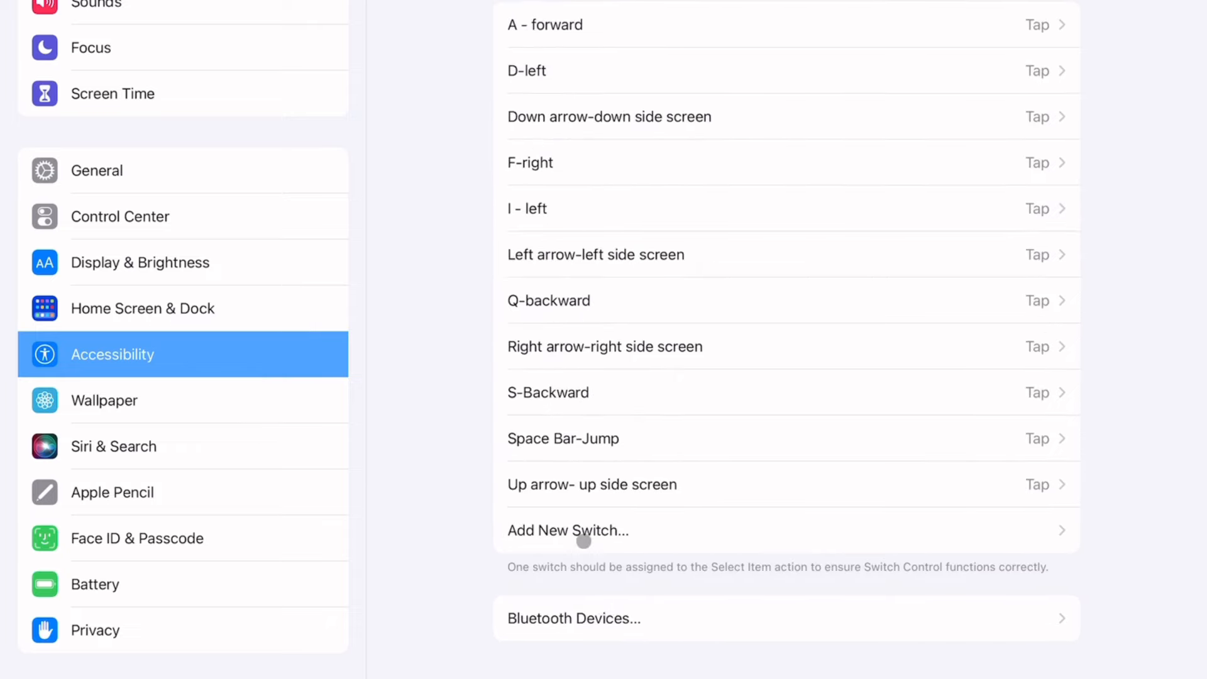
pyautogui.click(568, 530)
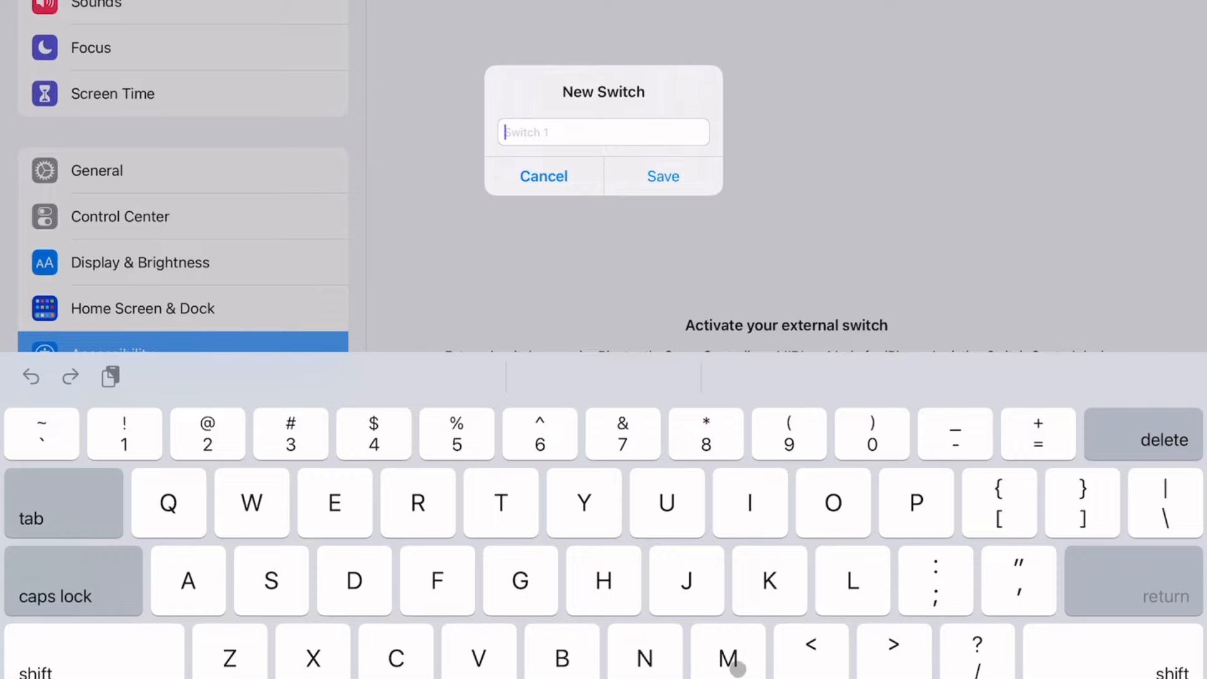
# Name the new switch 'M - Forward' and save it to the switches list
pyautogui.write('M -')
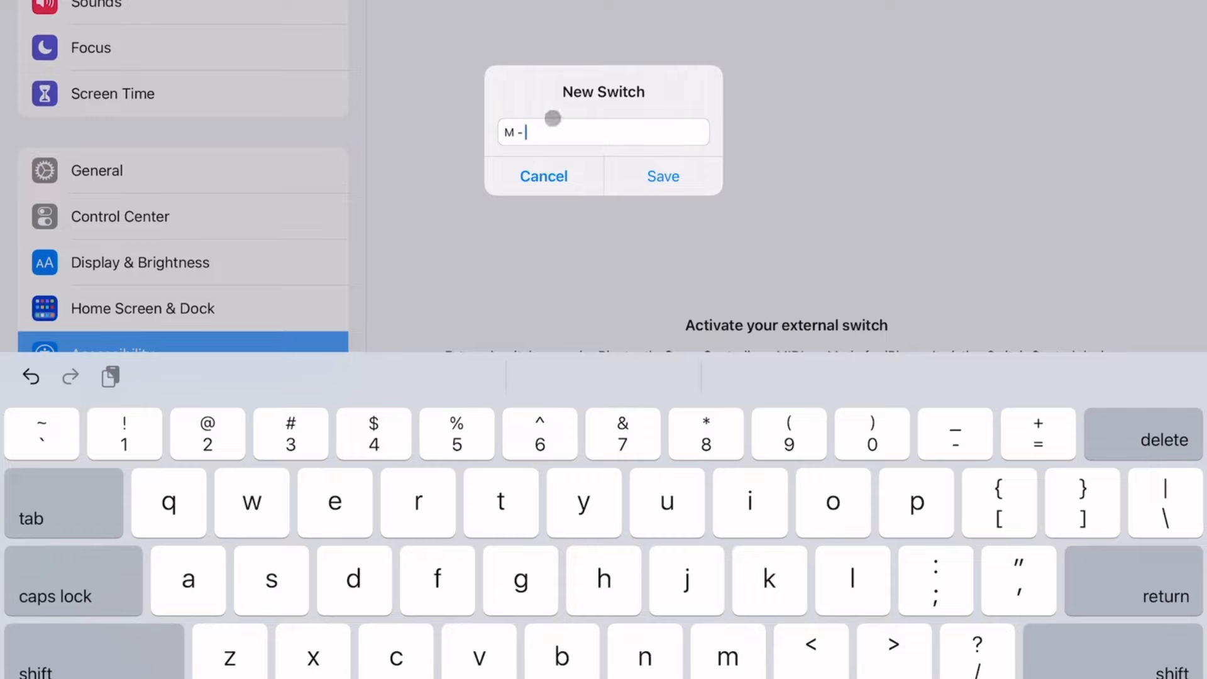
pyautogui.moveTo(846, 166)
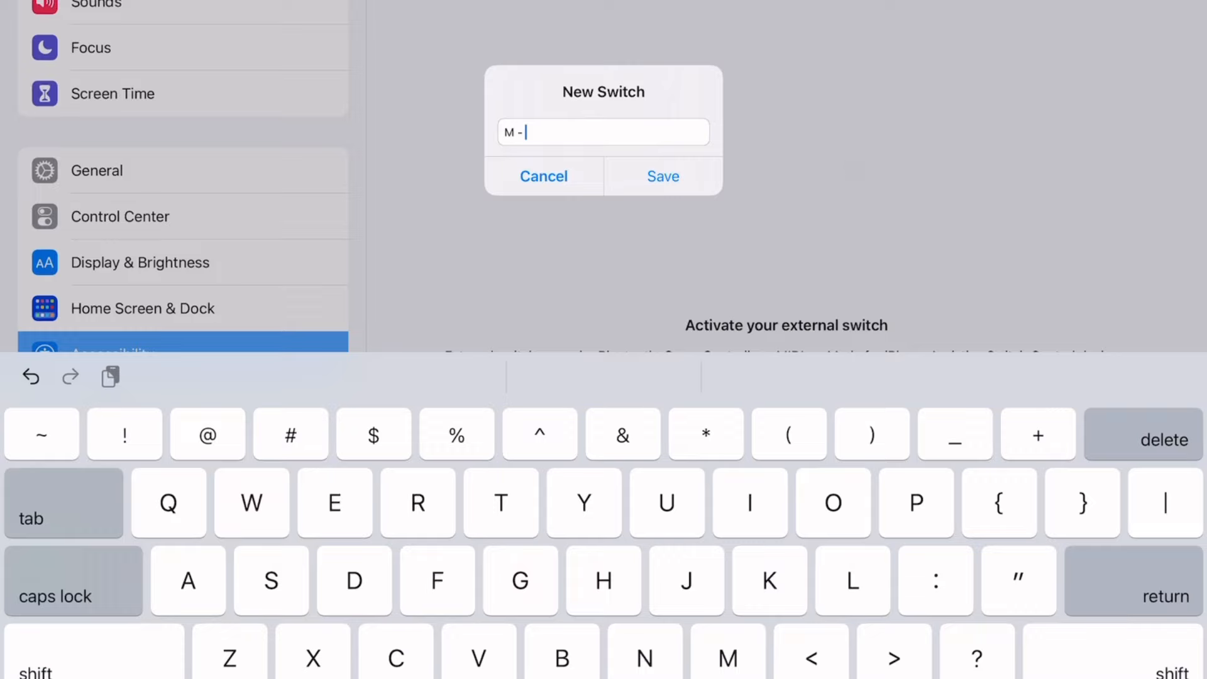
pyautogui.write('Walk')
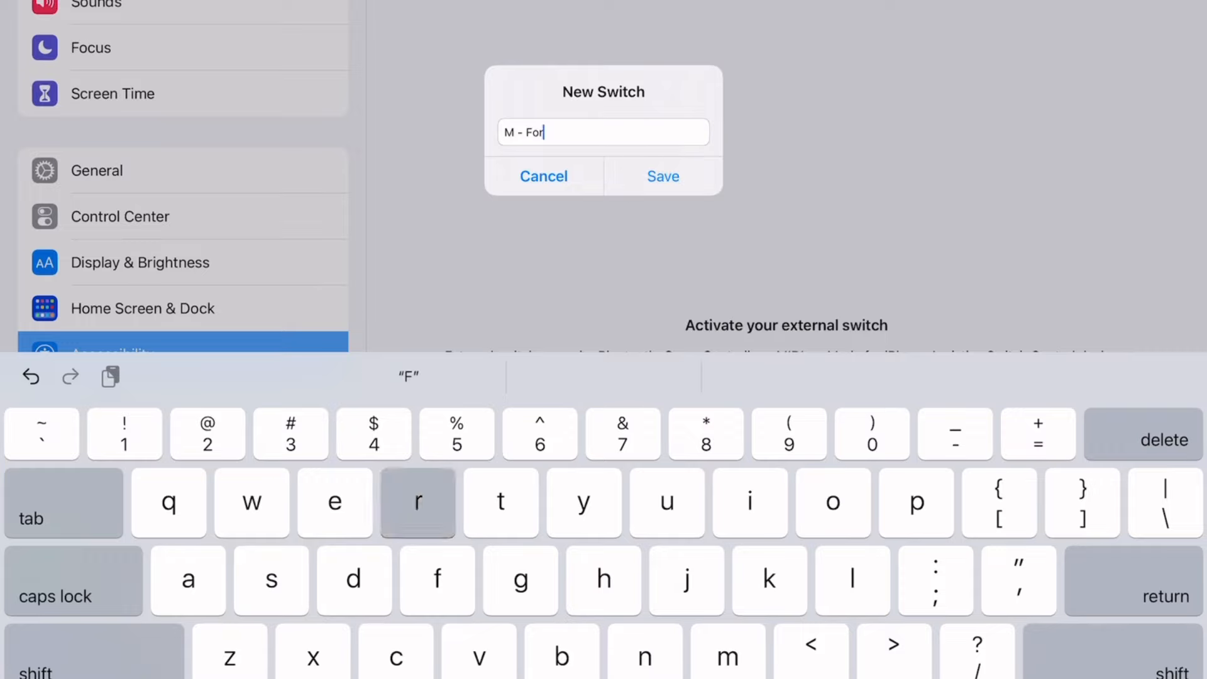
pyautogui.write('ward')
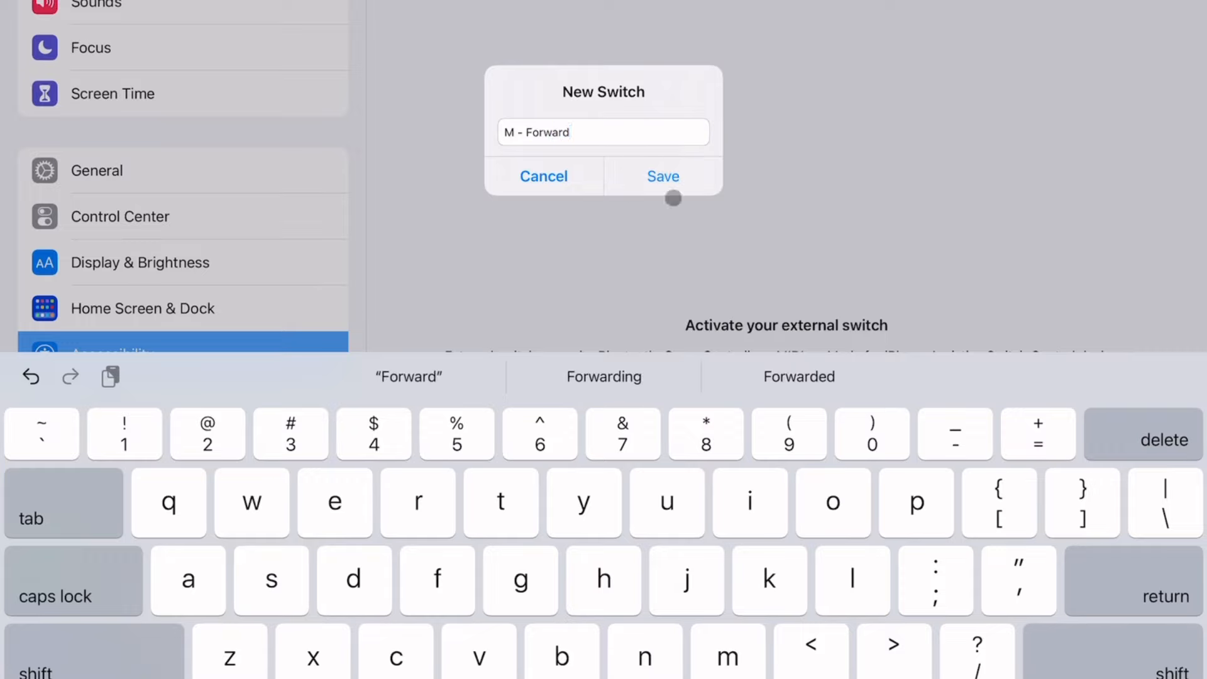
pyautogui.click(663, 176)
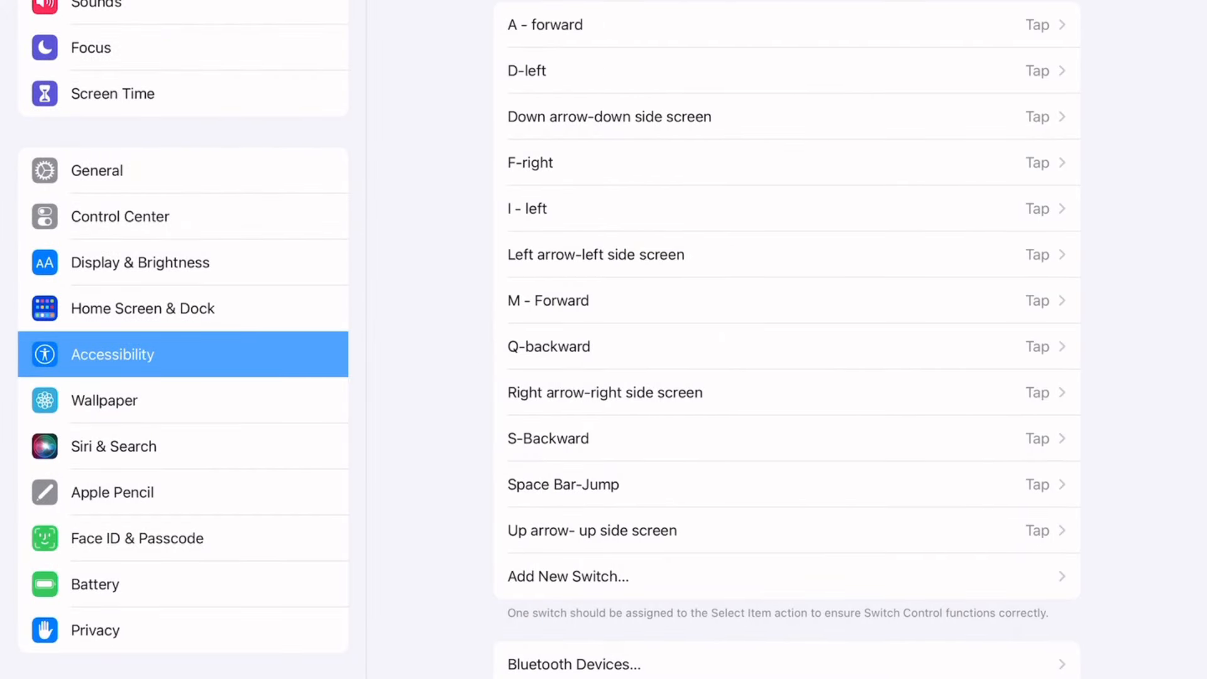
# Start creating a new Switch Control recipe from the Recipes section
pyautogui.scroll(3)
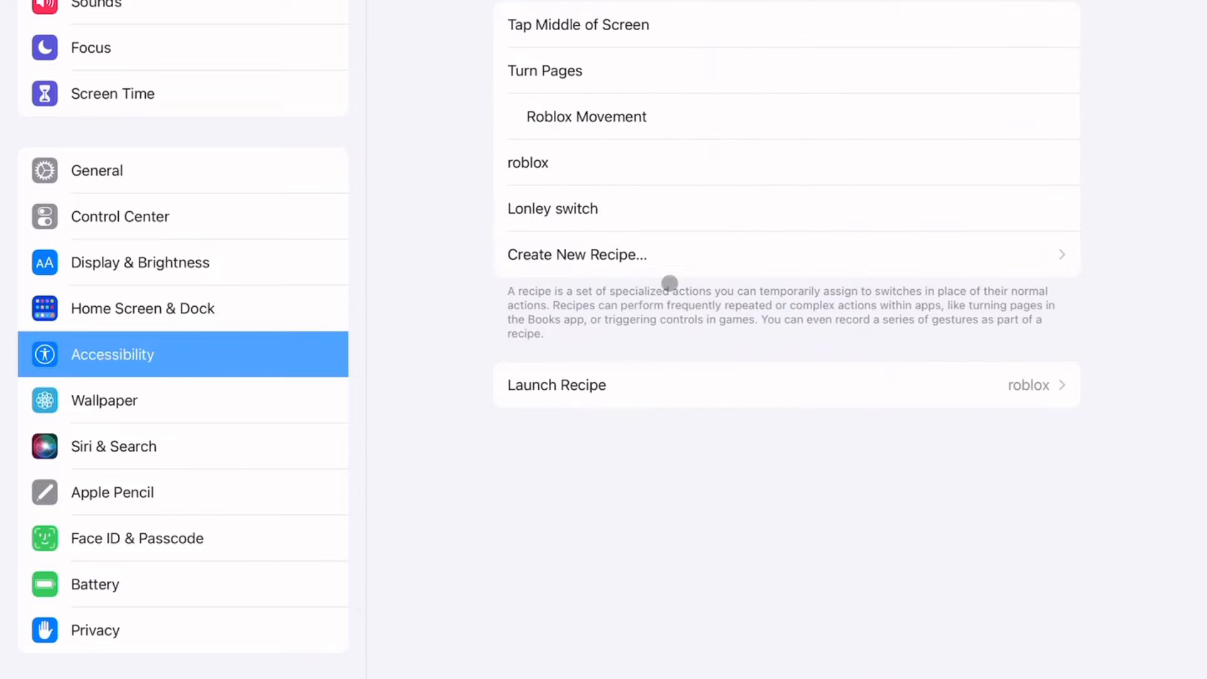
pyautogui.click(552, 207)
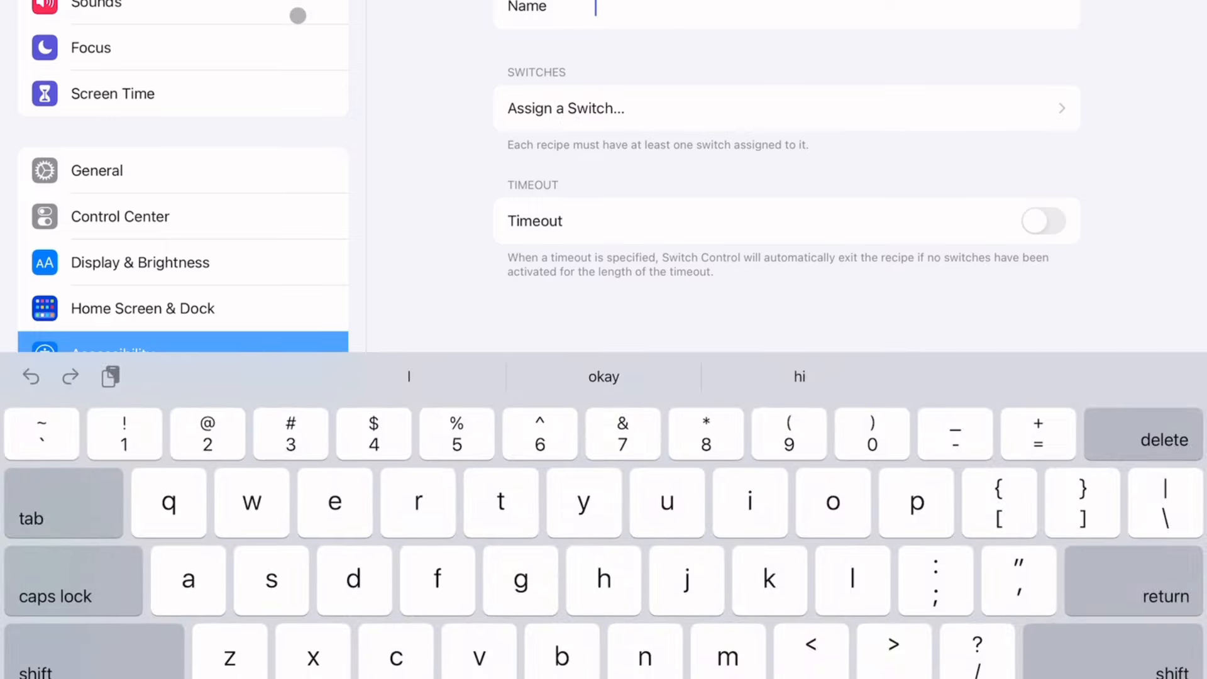
# Name the new recipe 'idk what th...' in the Name field
pyautogui.write('idk')
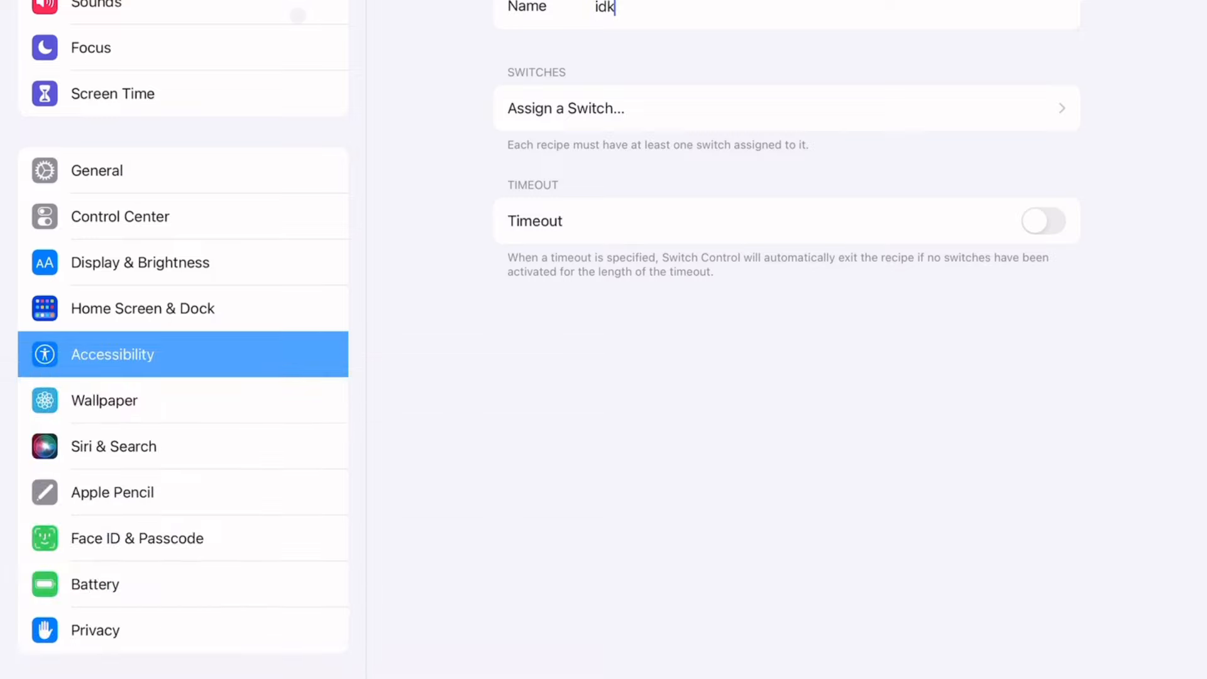
pyautogui.write('what th')
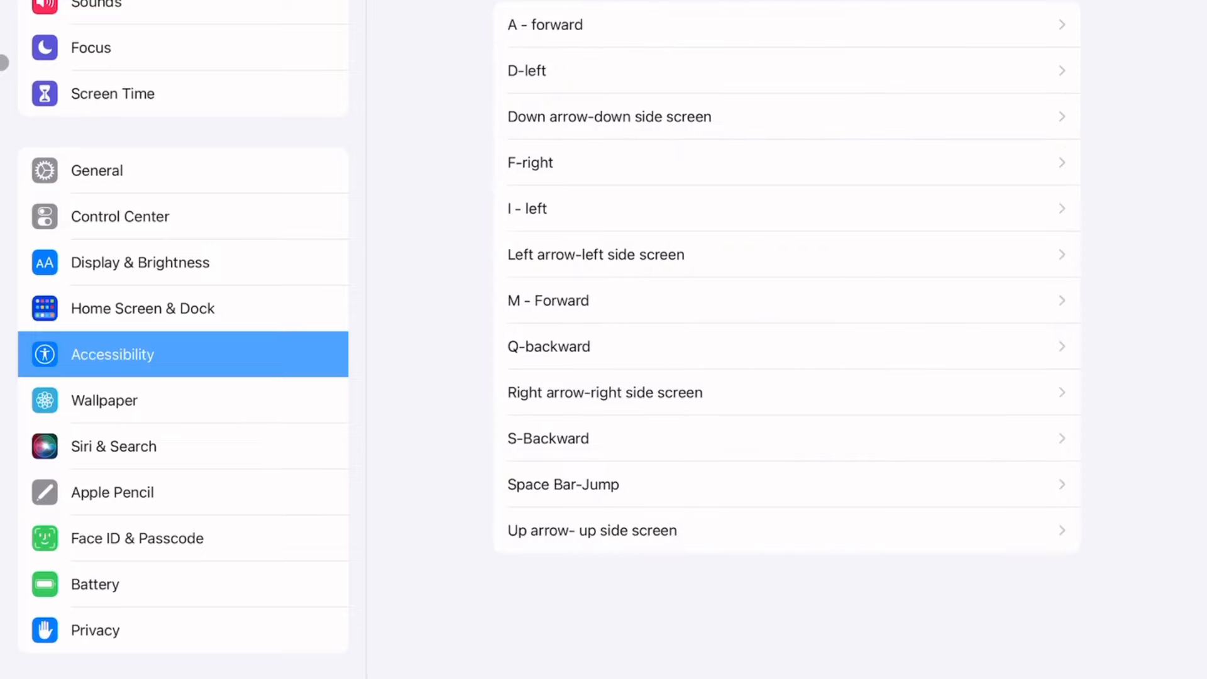
pyautogui.moveTo(563, 200)
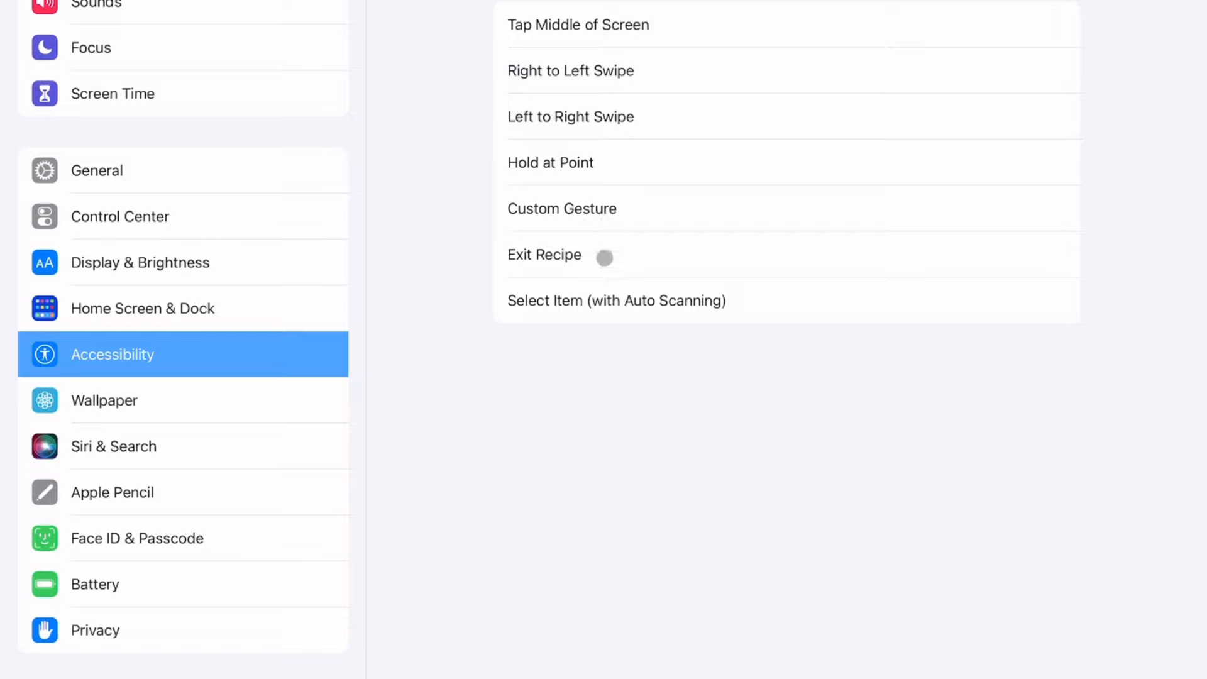
# Assign the switch a Custom Gesture action and record a tap as the gesture
pyautogui.click(562, 209)
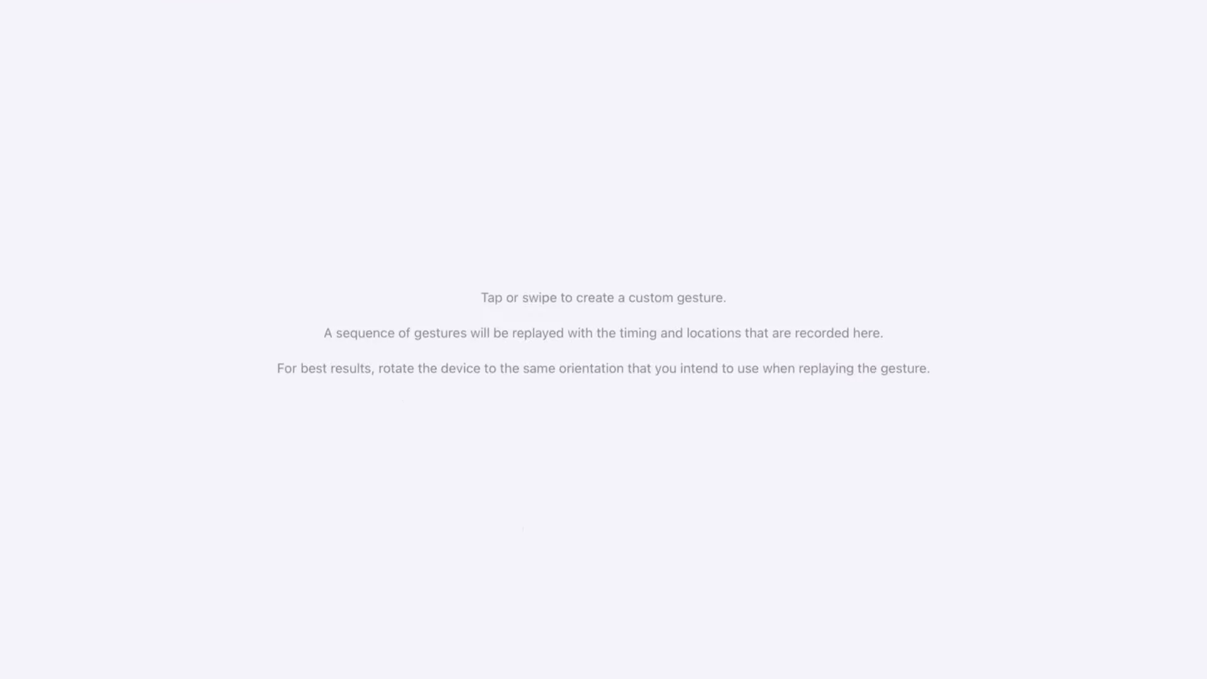
pyautogui.click(612, 400)
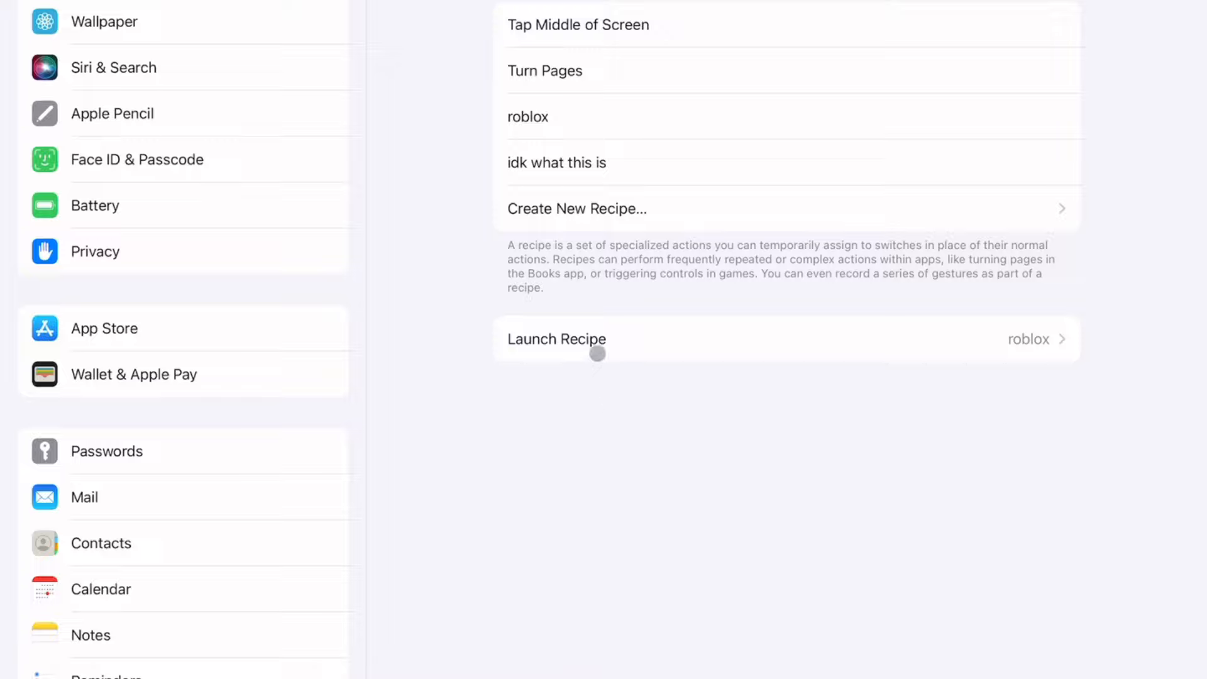
# Bring up the Launch Recipe options for when Switch Control starts
pyautogui.click(556, 339)
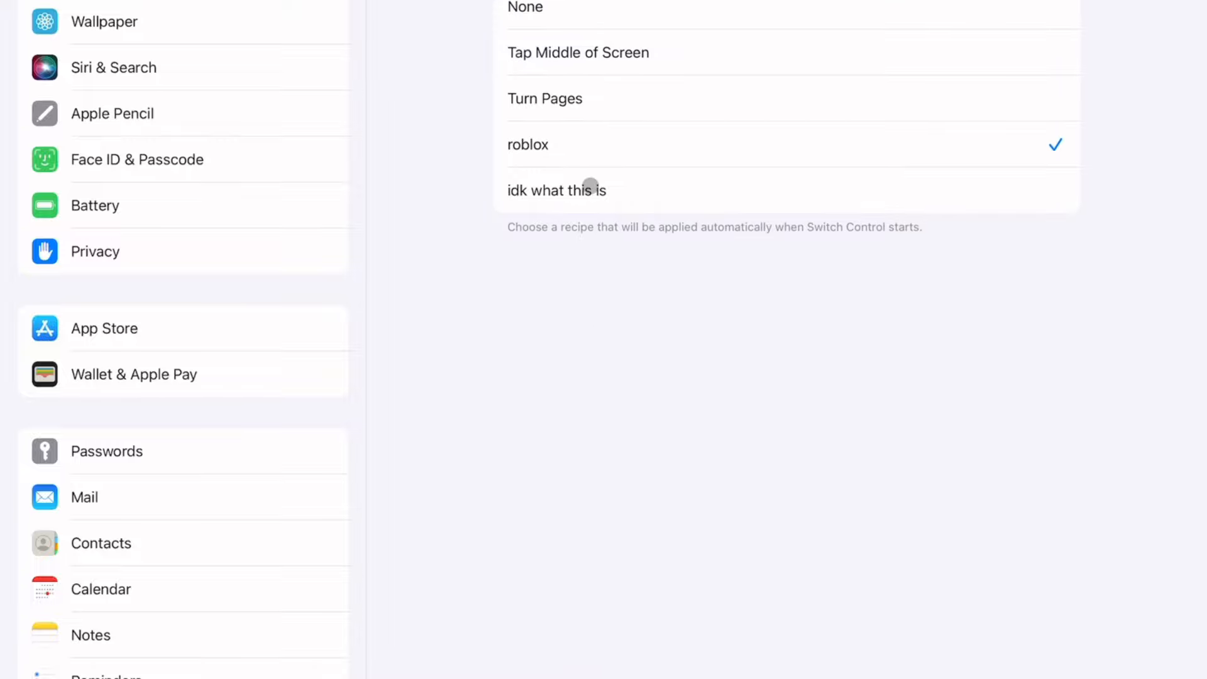
pyautogui.scroll(3)
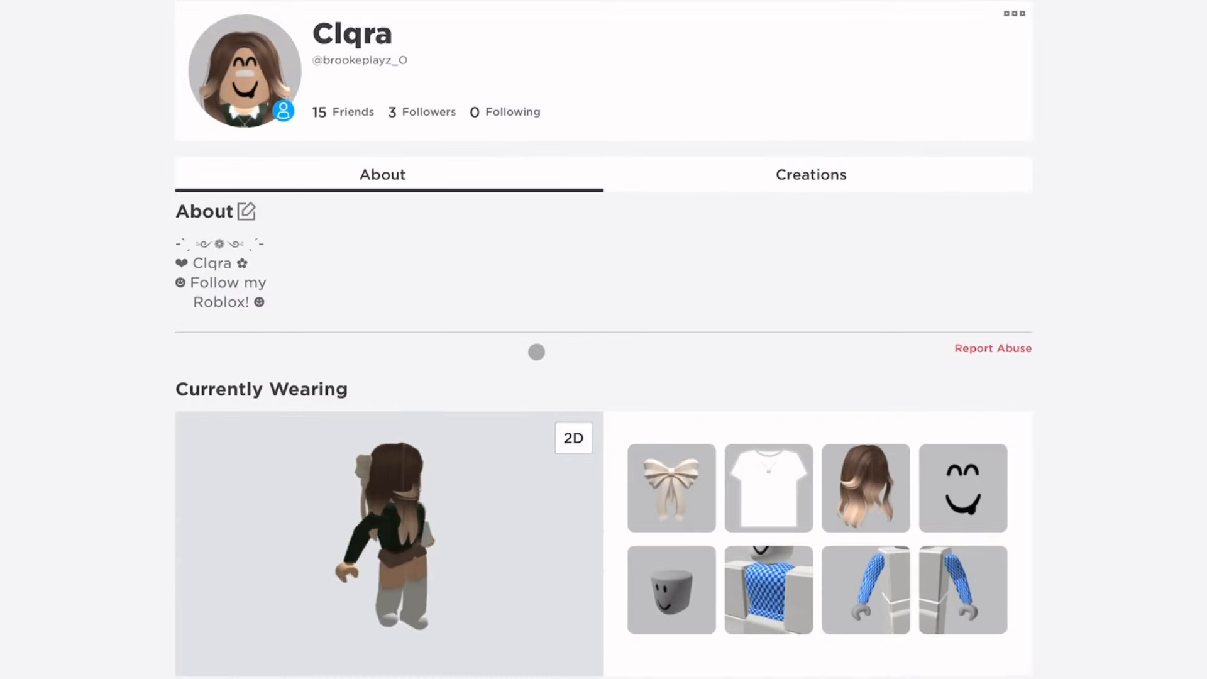
# Leave the Roblox profile for Home and open the Fall of Hell game details
pyautogui.scroll(-3)
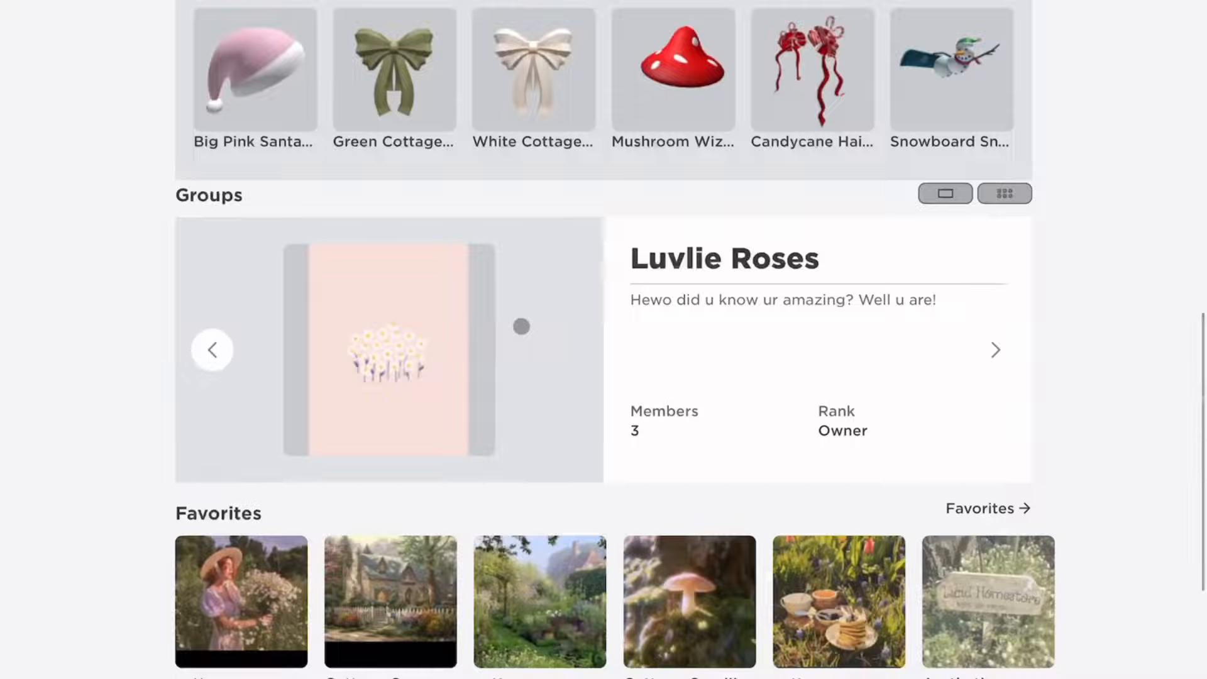
pyautogui.scroll(3)
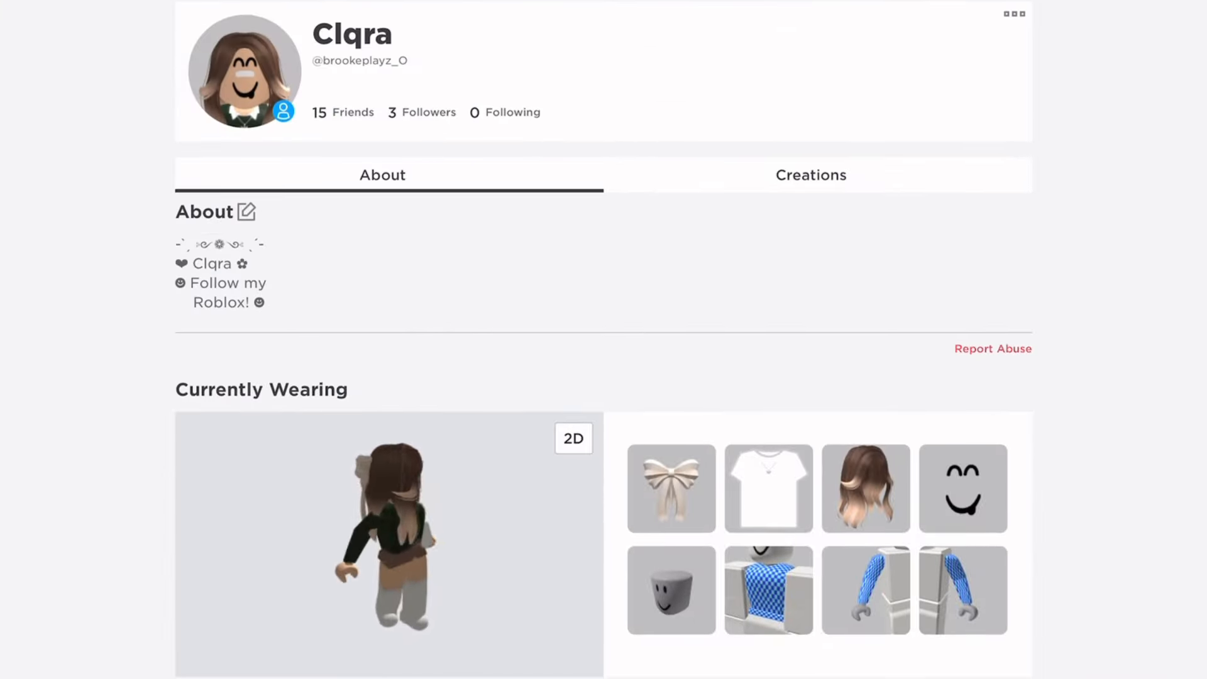
pyautogui.click(810, 175)
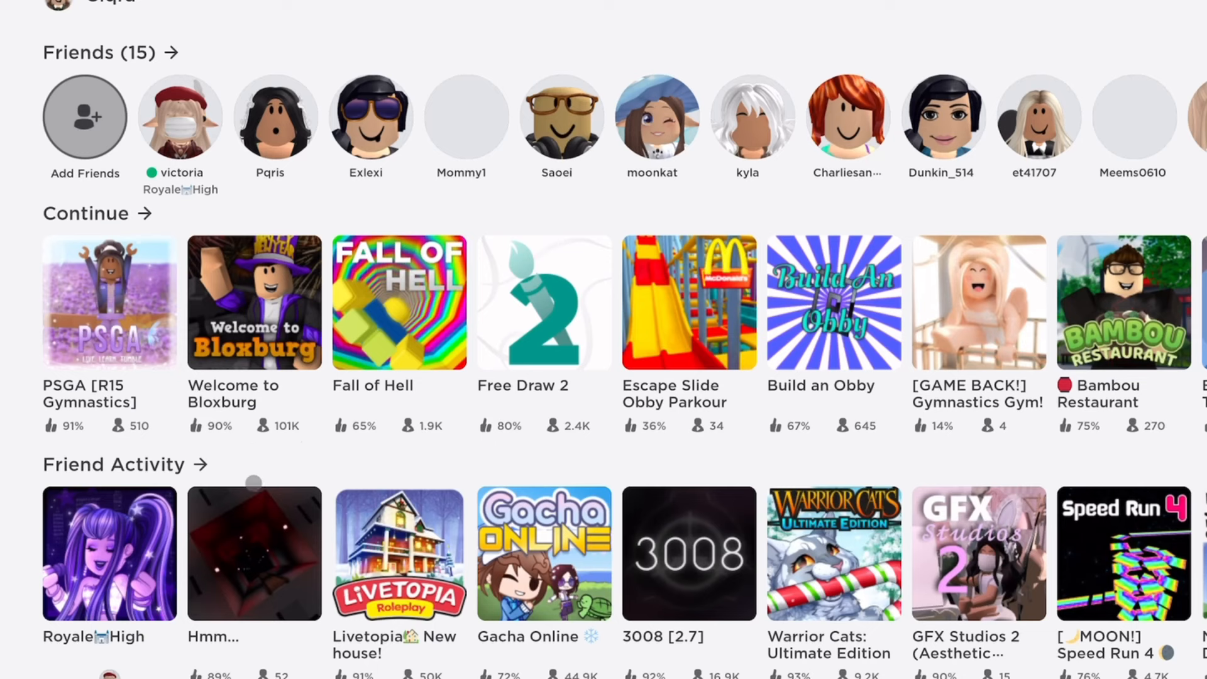
pyautogui.click(398, 302)
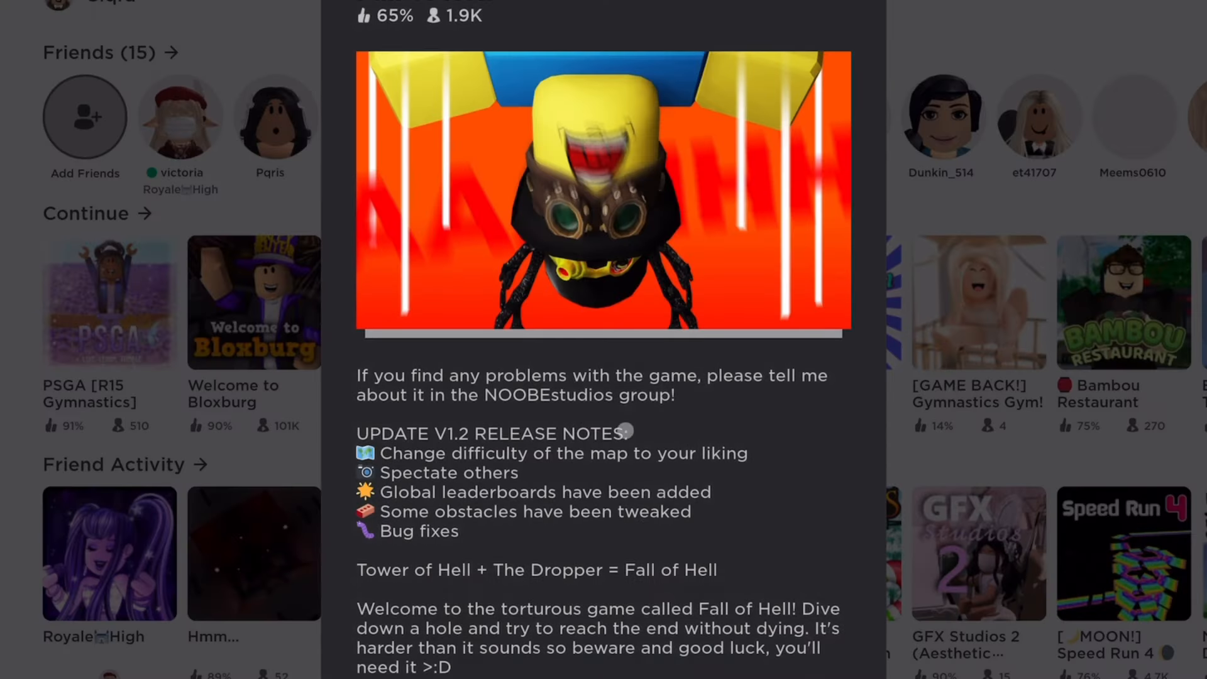